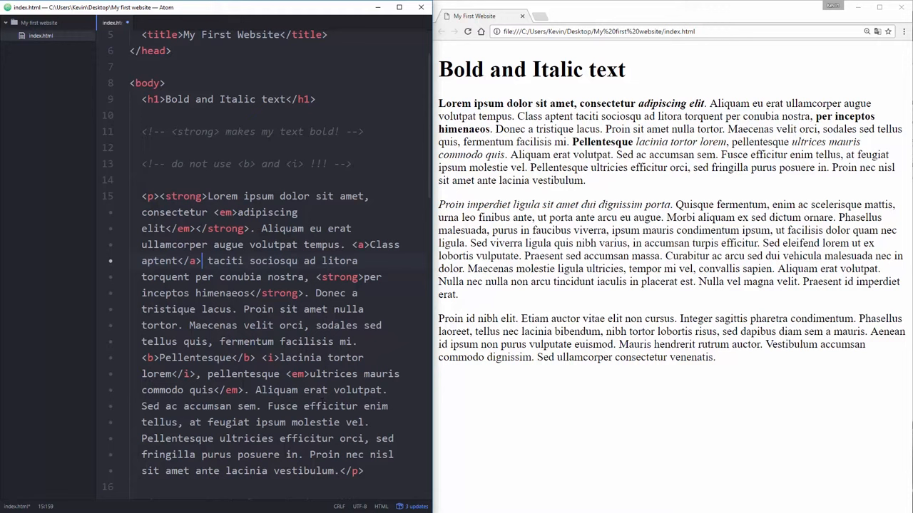
# - Add an empty href="" to the Class aptent anchor and make the paragraph start with that link
pyautogui.click(142, 196)
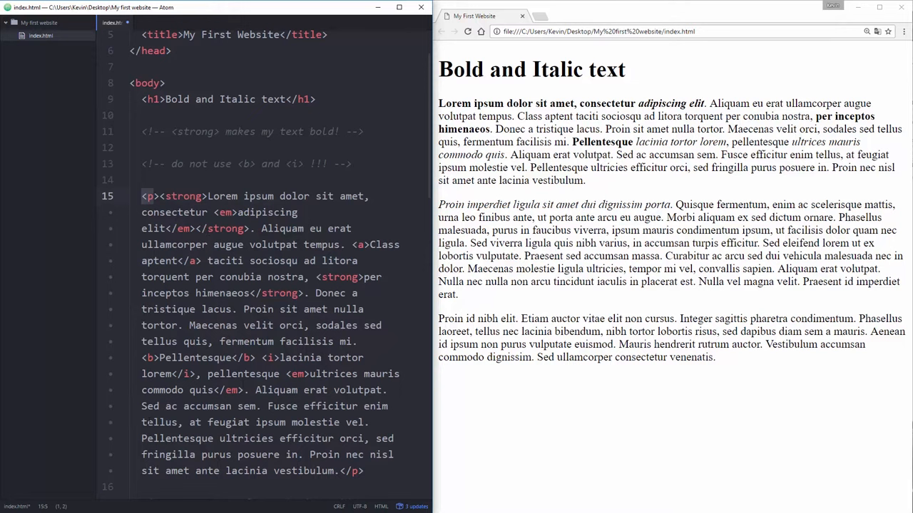
pyautogui.click(207, 197)
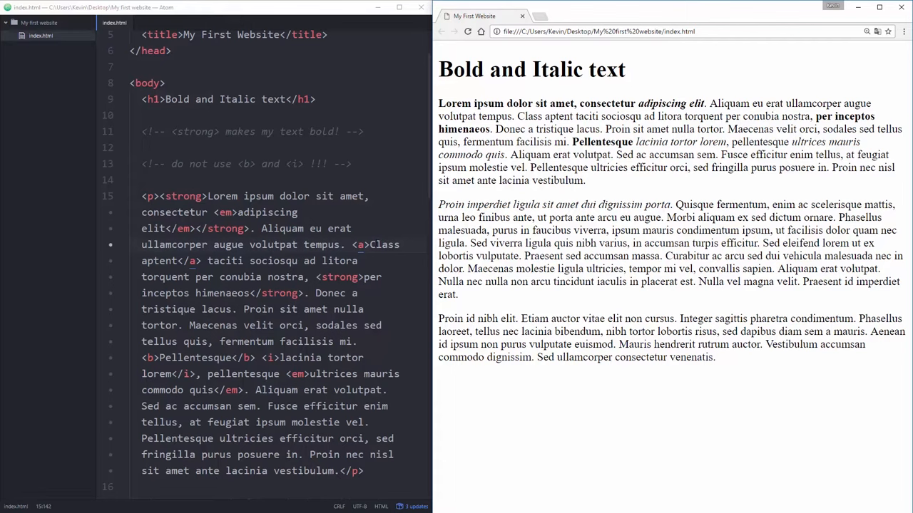
pyautogui.write('href=""')
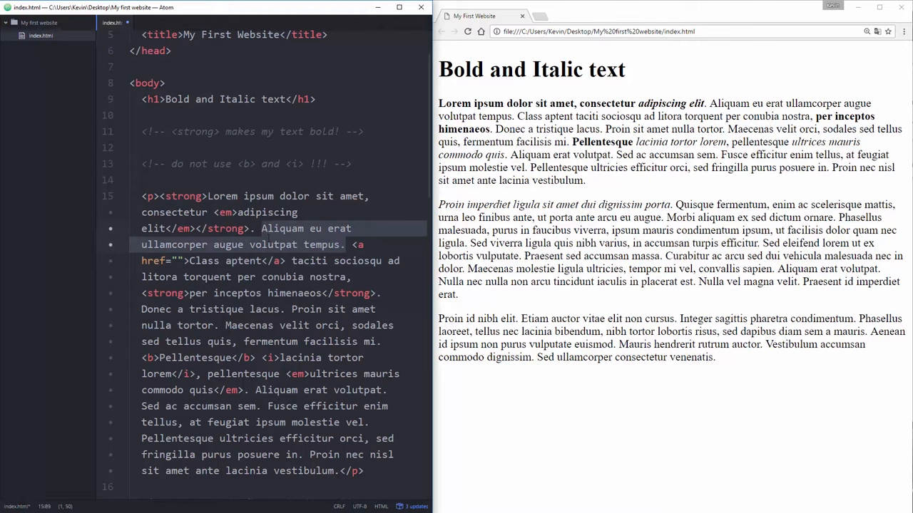
pyautogui.click(291, 245)
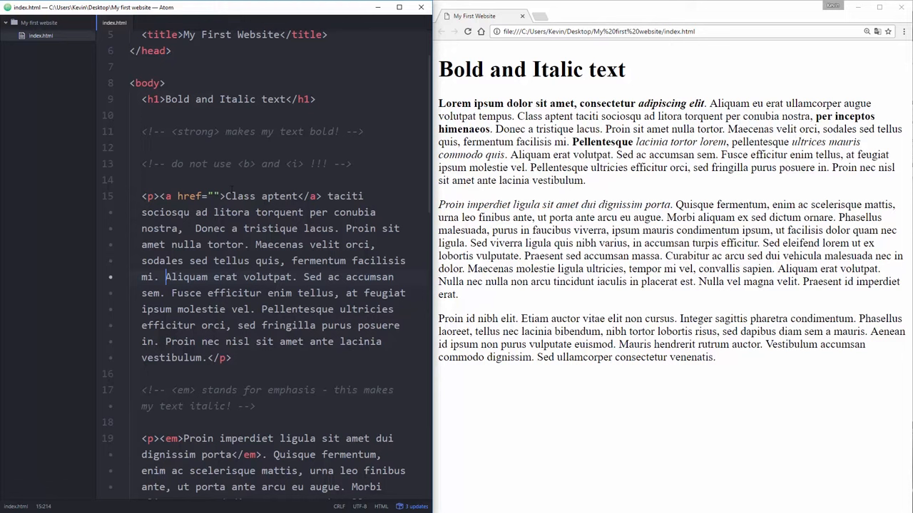
pyautogui.click(180, 197)
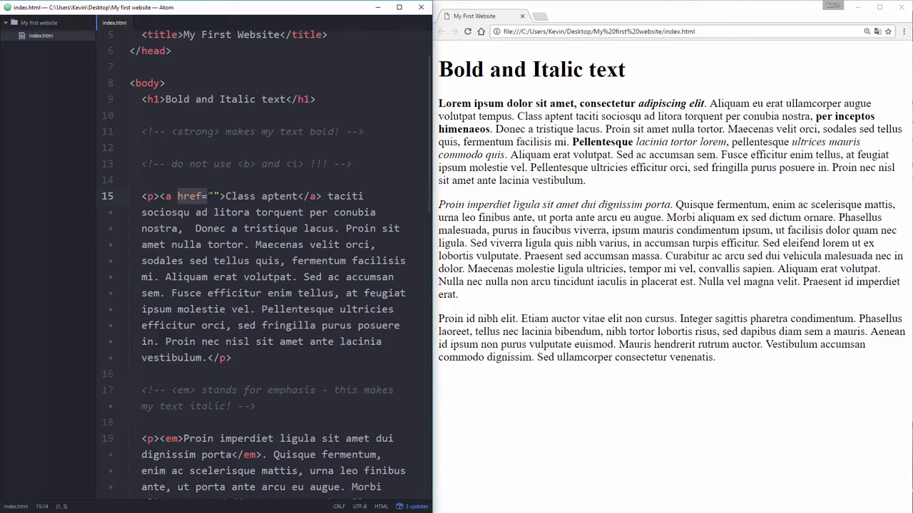
pyautogui.click(212, 197)
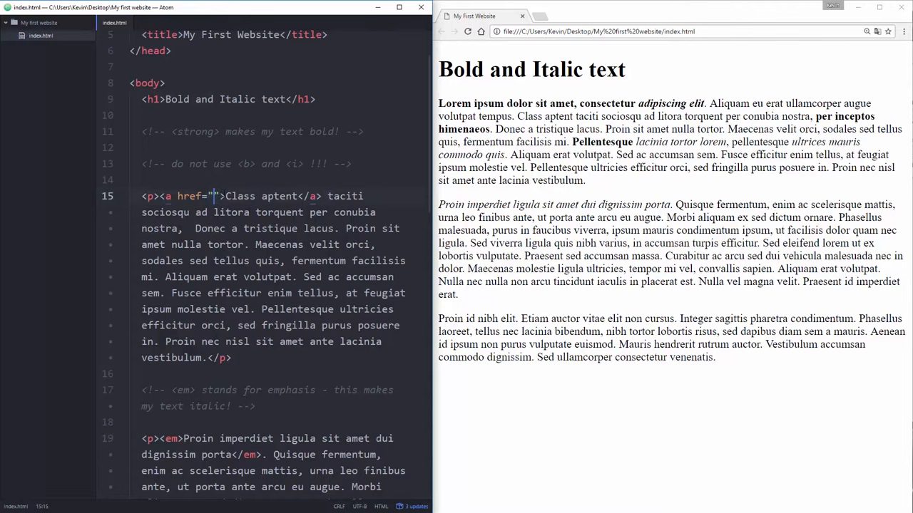
pyautogui.write('http://www.google.')
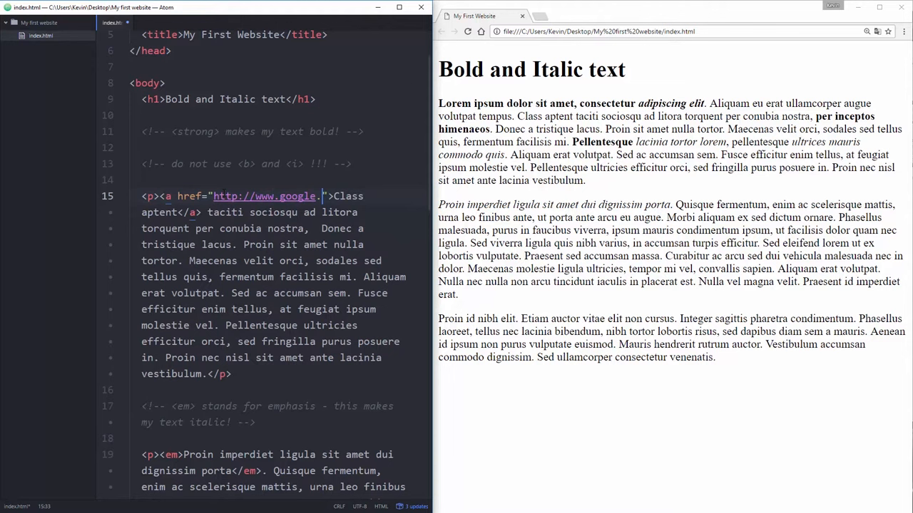
pyautogui.write('com')
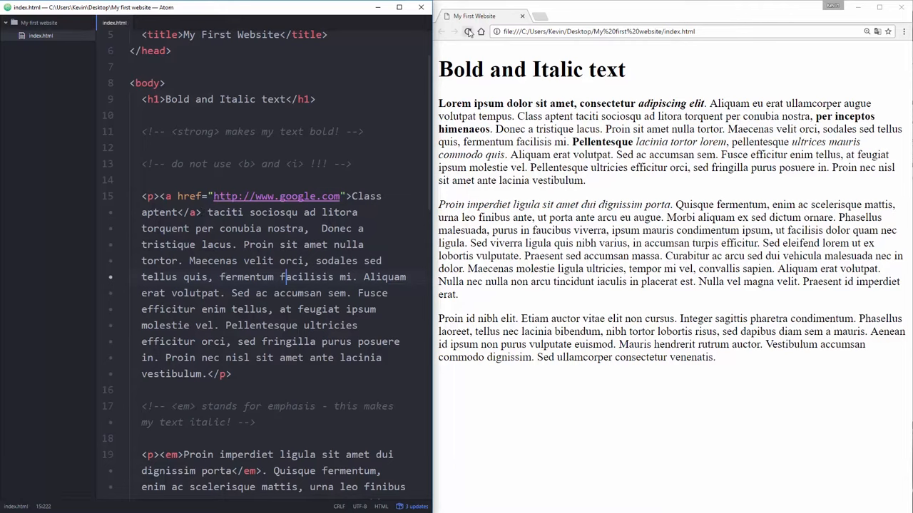
pyautogui.click(467, 32)
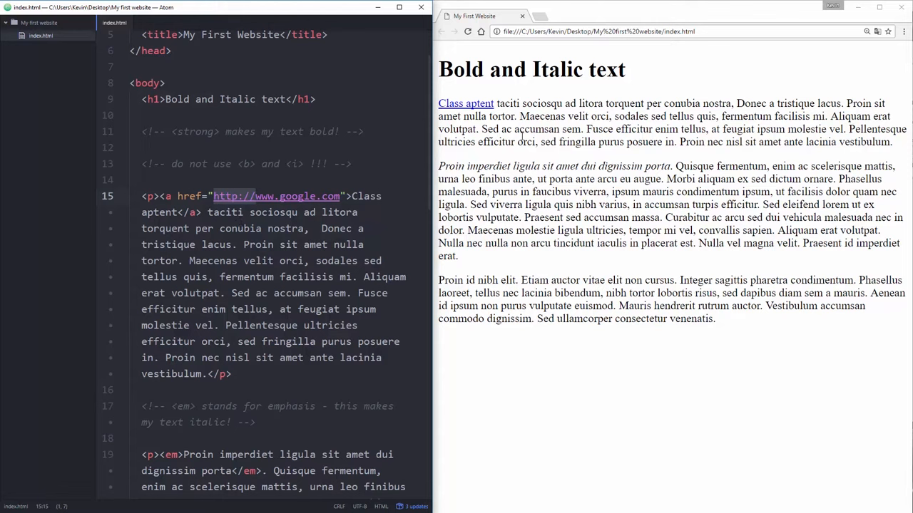
pyautogui.click(465, 102)
pyautogui.write('<h1>Page Two</h1>')
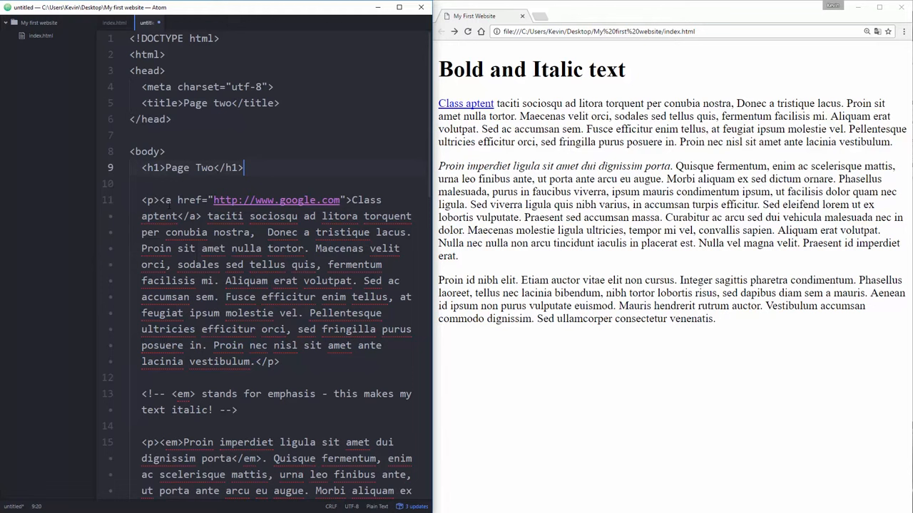
# - Insert a blank line between the head and body sections of the Page two file
pyautogui.click(131, 134)
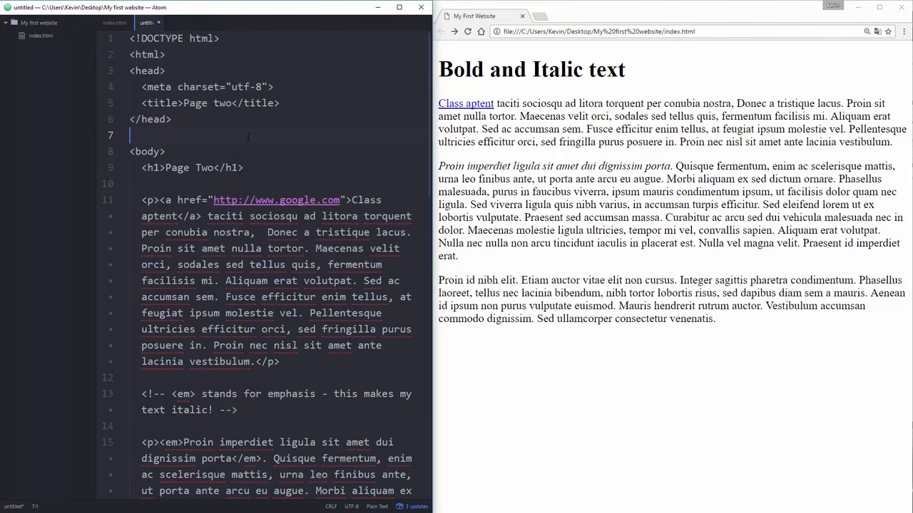
# - Save the new page as pagetwo.html in the website folder next to index.html
pyautogui.press('ctrl+s')
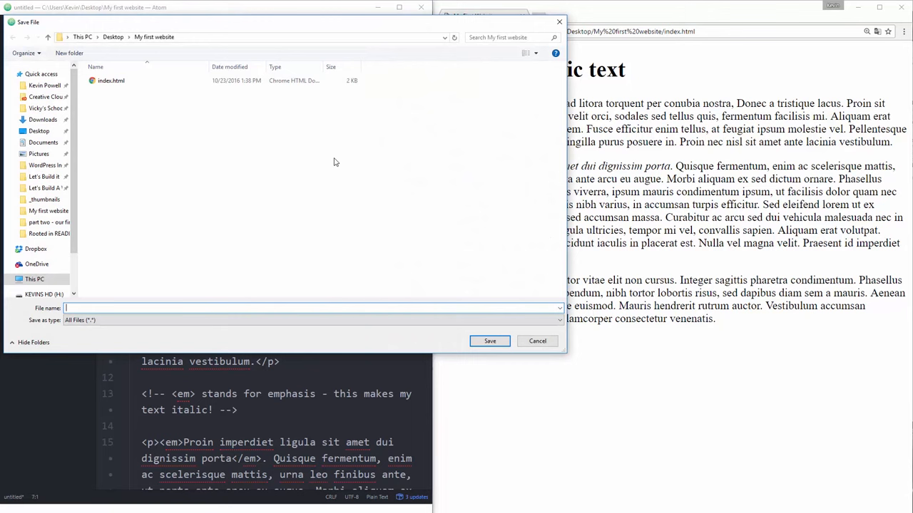
pyautogui.click(489, 341)
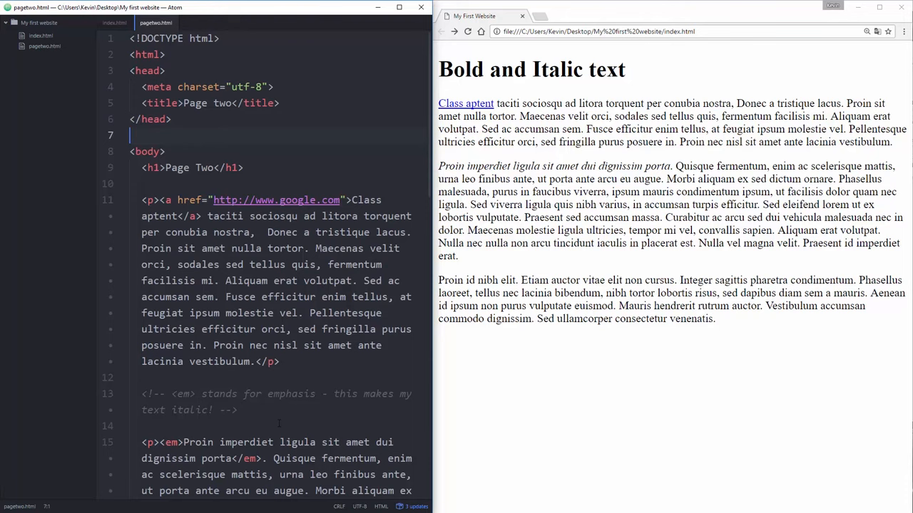
pyautogui.click(114, 23)
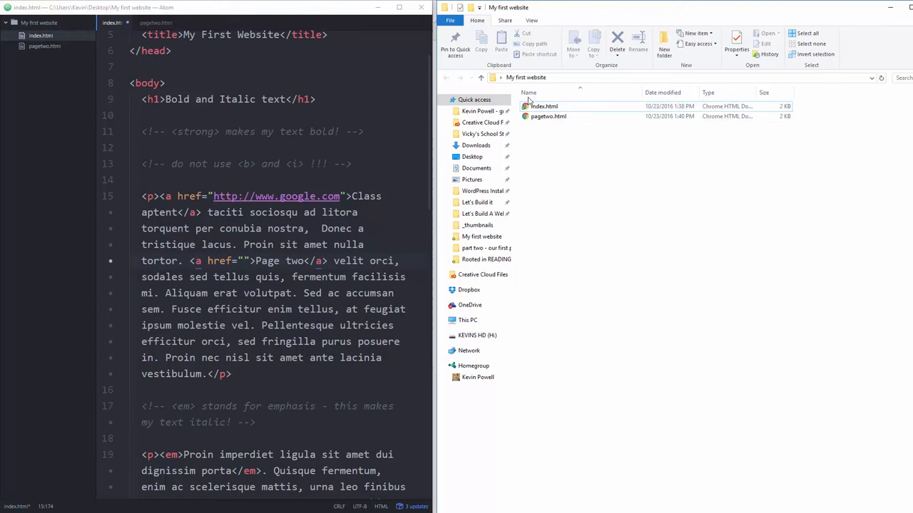
# - Set the Page two link's href to the relative target pagetwo.html
pyautogui.click(244, 259)
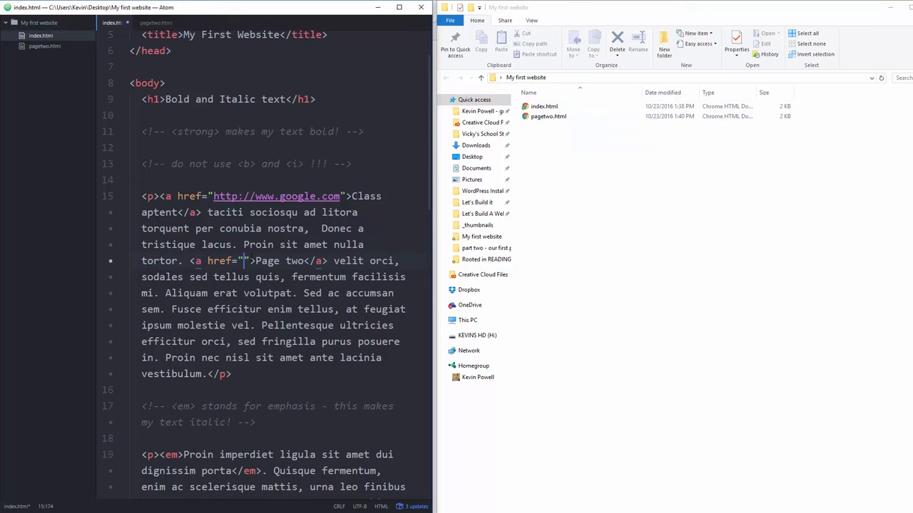
pyautogui.write('pagetwo.html')
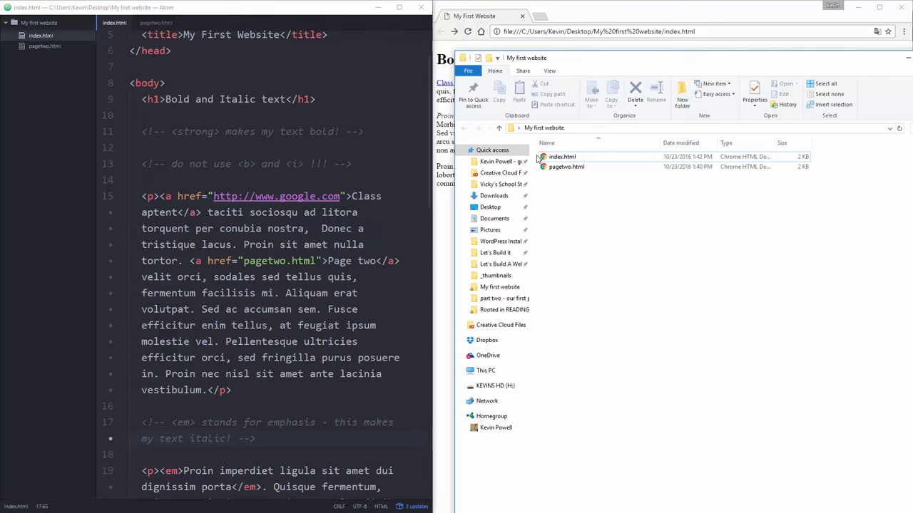
pyautogui.click(566, 165)
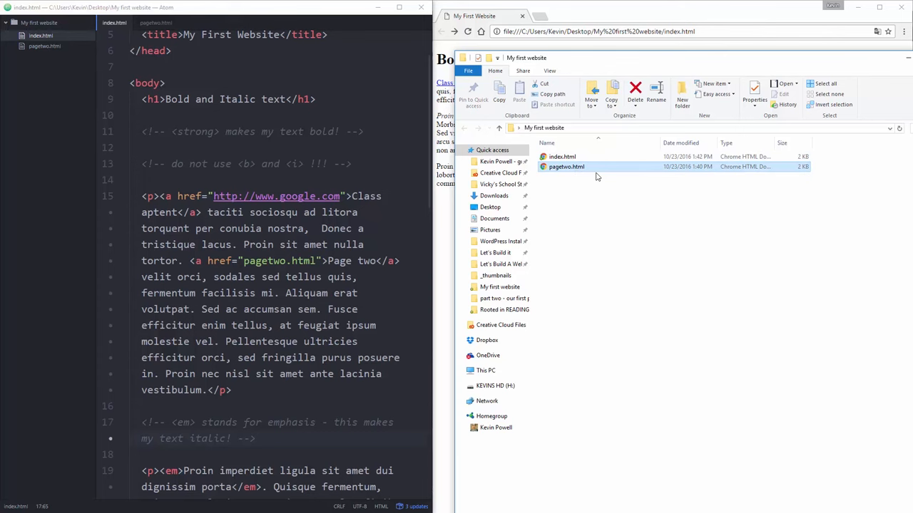